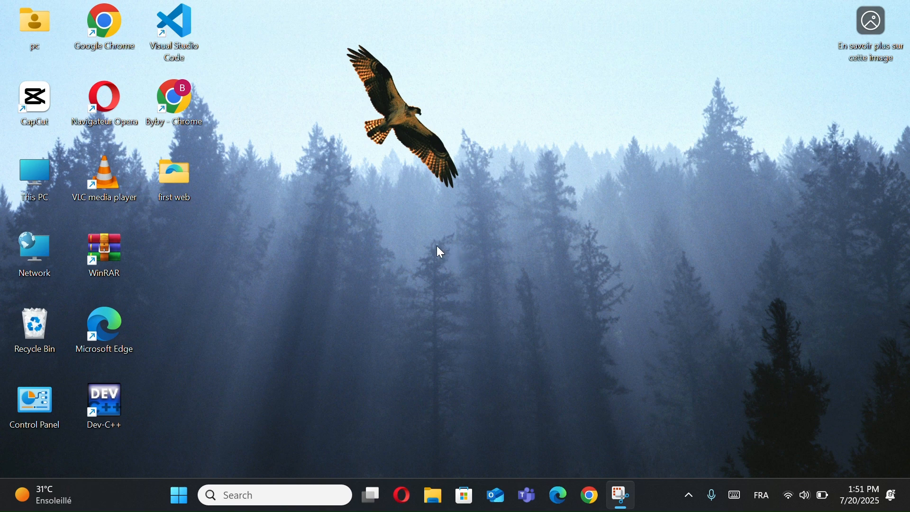
mouse_move(310, 422)
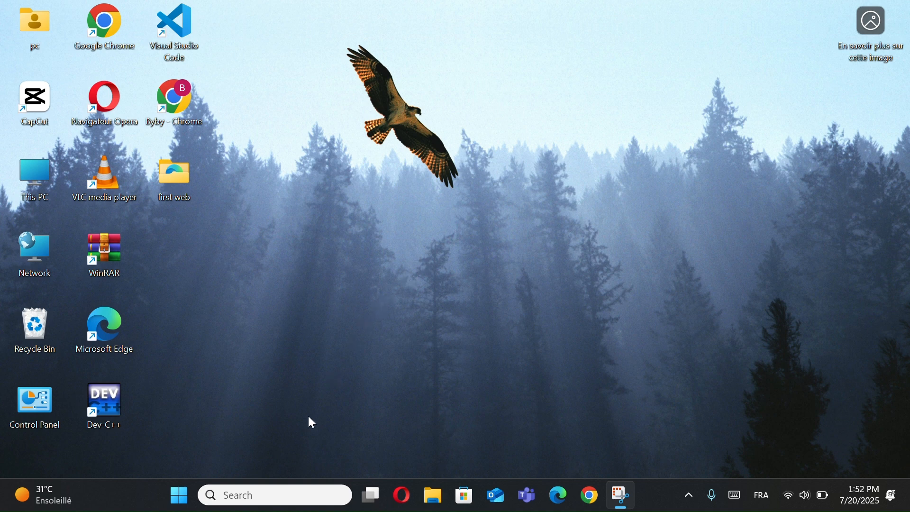
Search for 'cmd' in Windows Search and launch Command Prompt
click(273, 495)
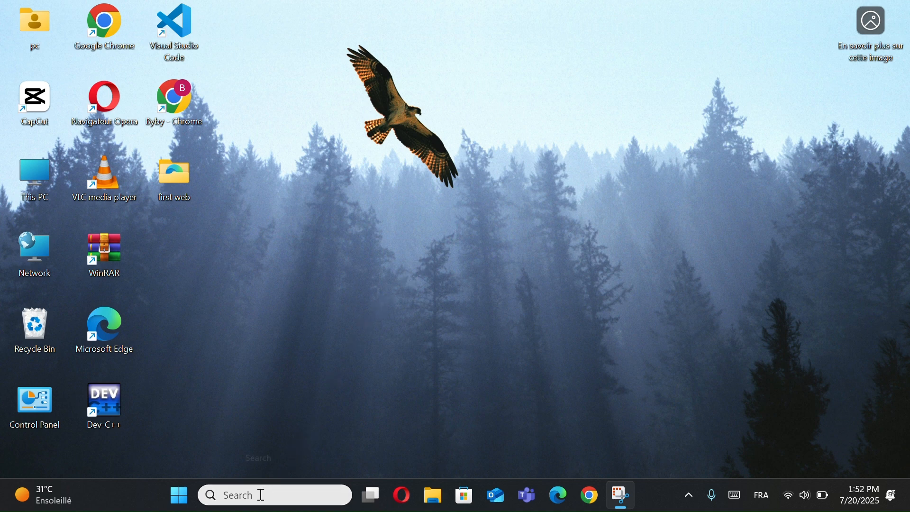
text(cmd)
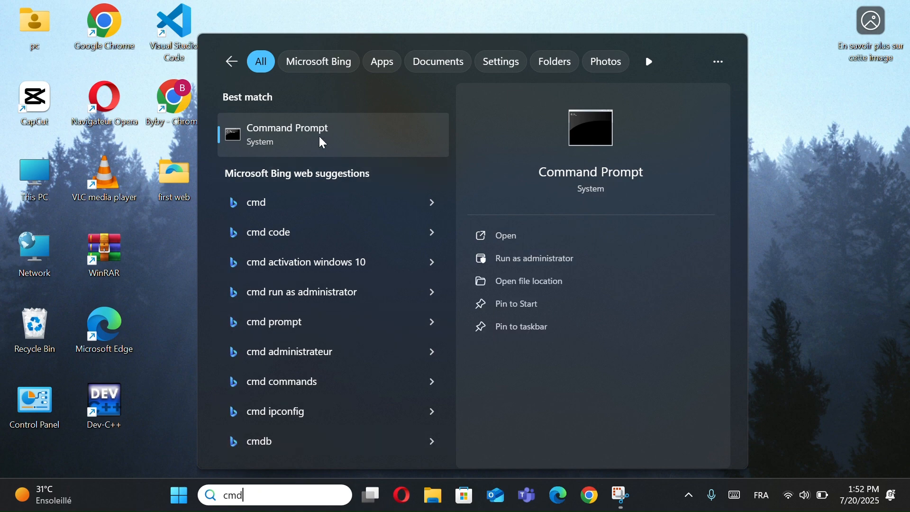
click(286, 134)
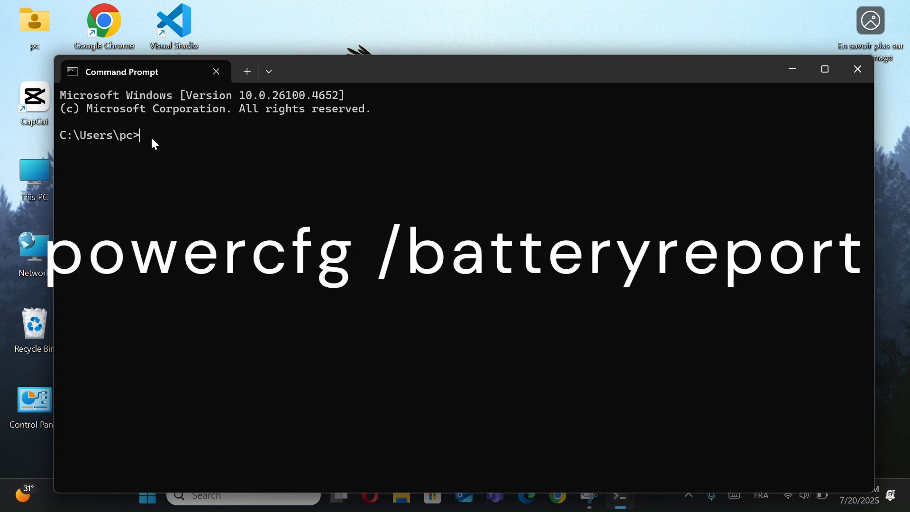
Run powercfg /batteryreport and copy the saved C:\Users\pc\battery-report.html path
text(powercfg /batteryreport)
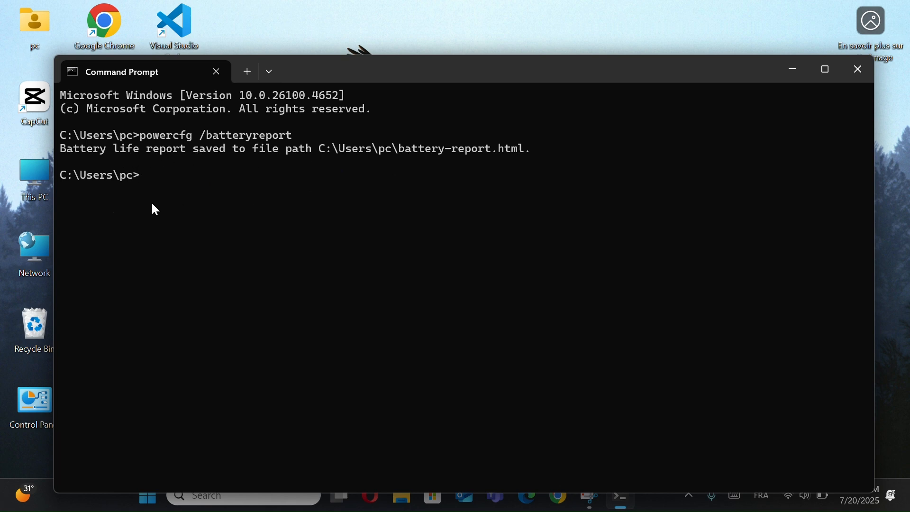
mouse_move(176, 203)
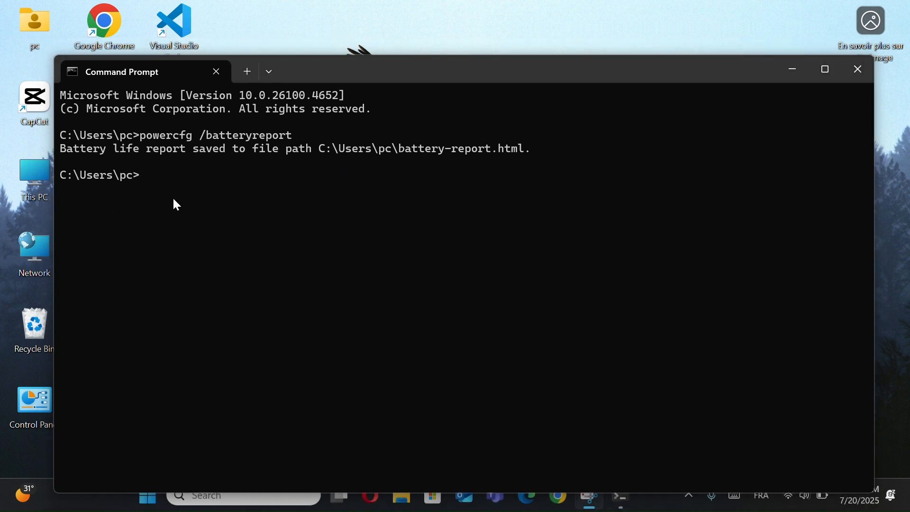
key(ctrl+c)
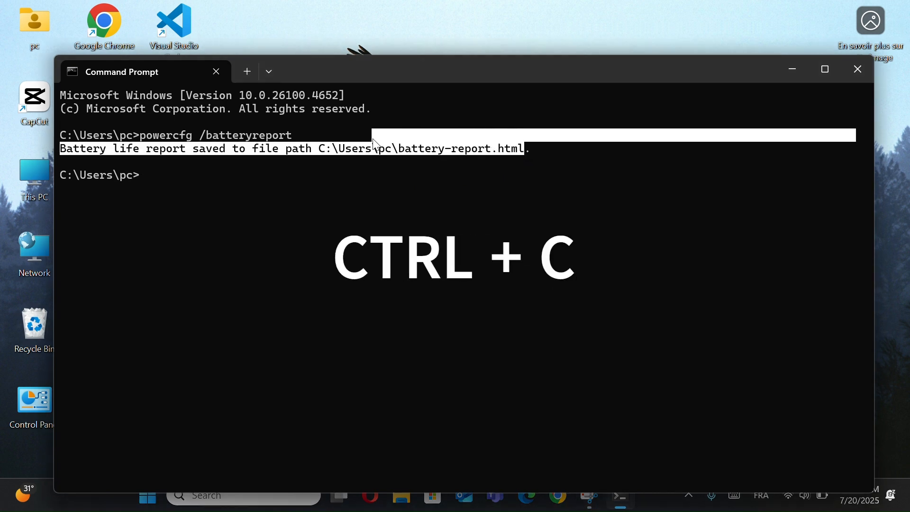
key(ctrl+c)
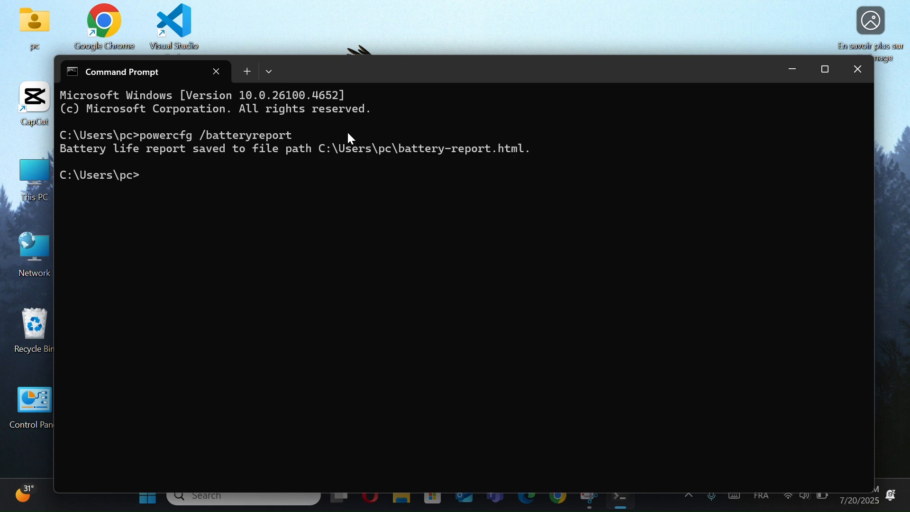
mouse_move(629, 157)
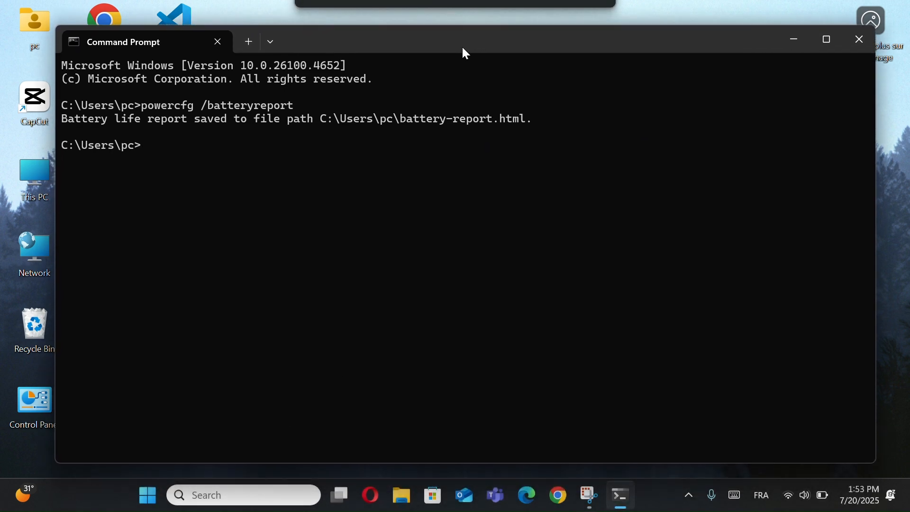
Paste the report path into Windows Search and launch battery-report.html in the browser
key(ctrl+v)
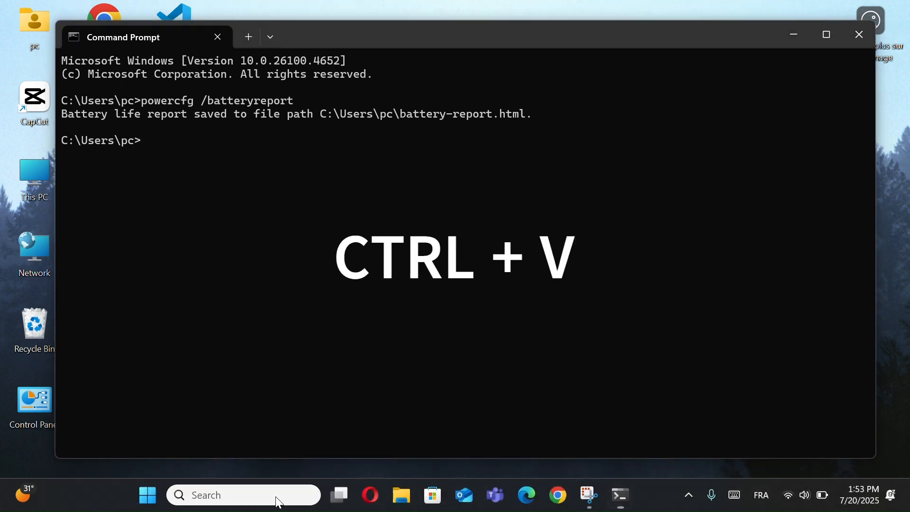
key(ctrl+v)
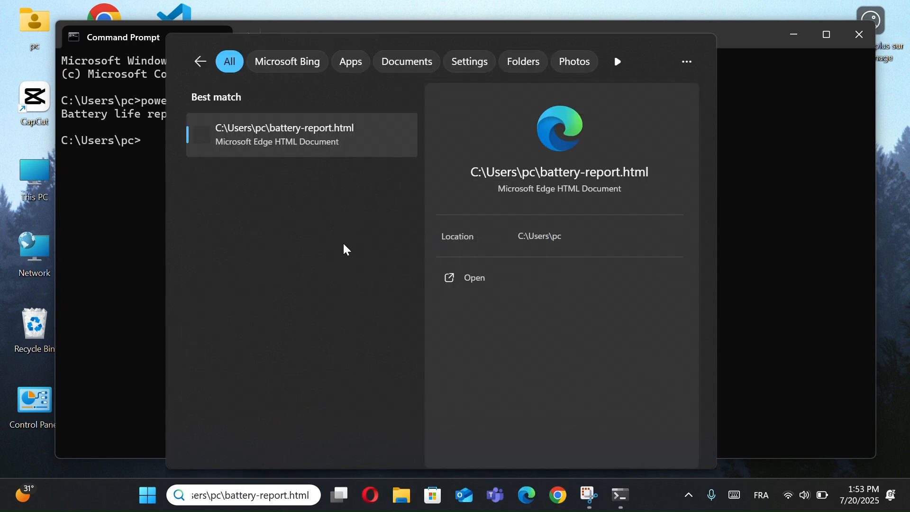
click(284, 134)
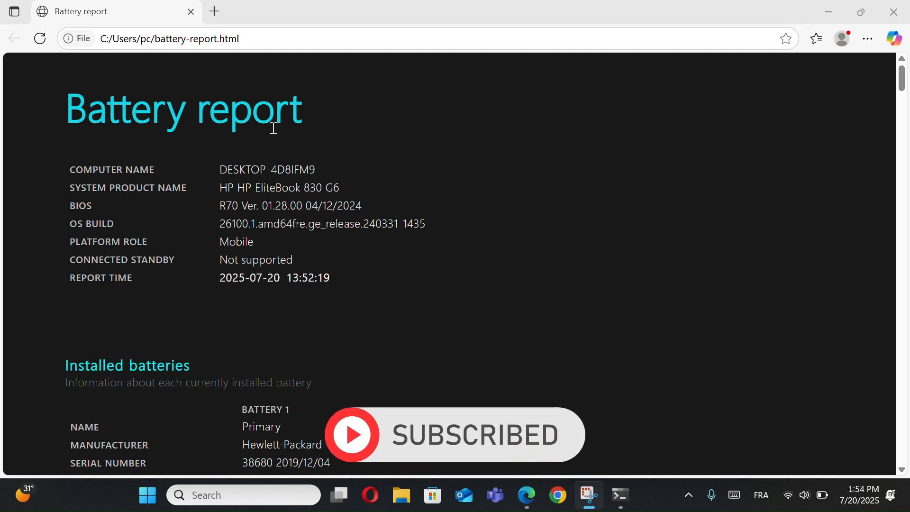
Scroll through Installed batteries, Recent usage, Battery usage and capacity history to Battery life estimates
scroll(down, 3)
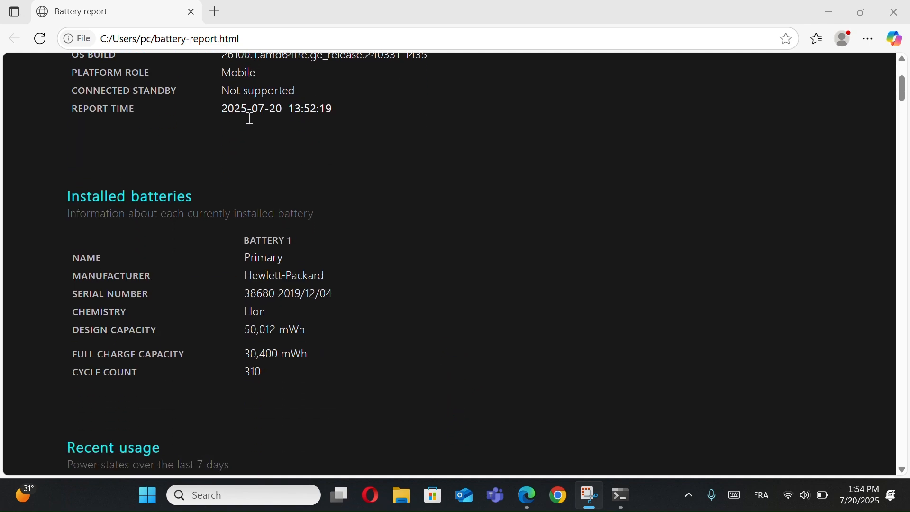
scroll(down, 3)
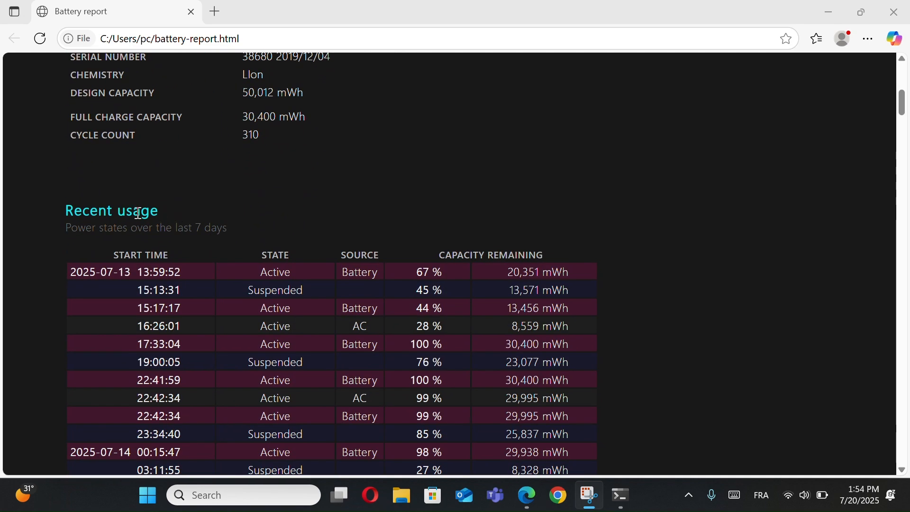
scroll(down, 3)
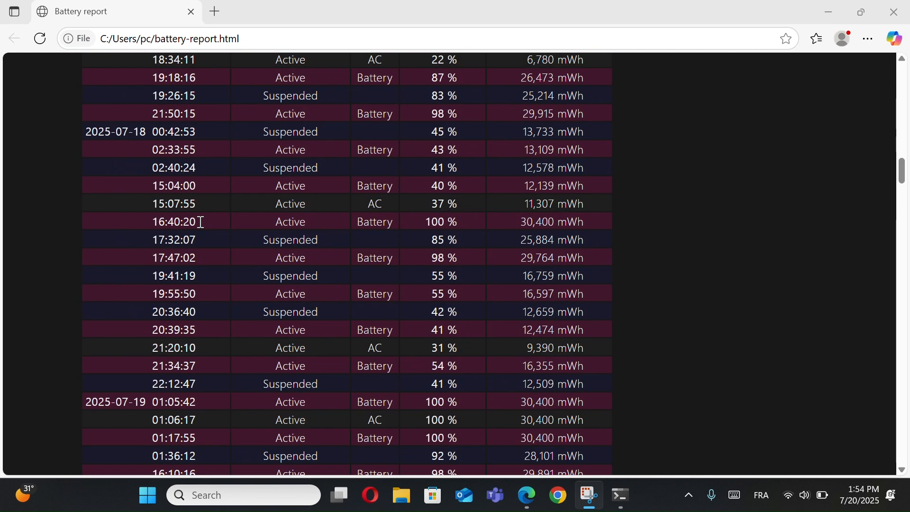
scroll(down, 3)
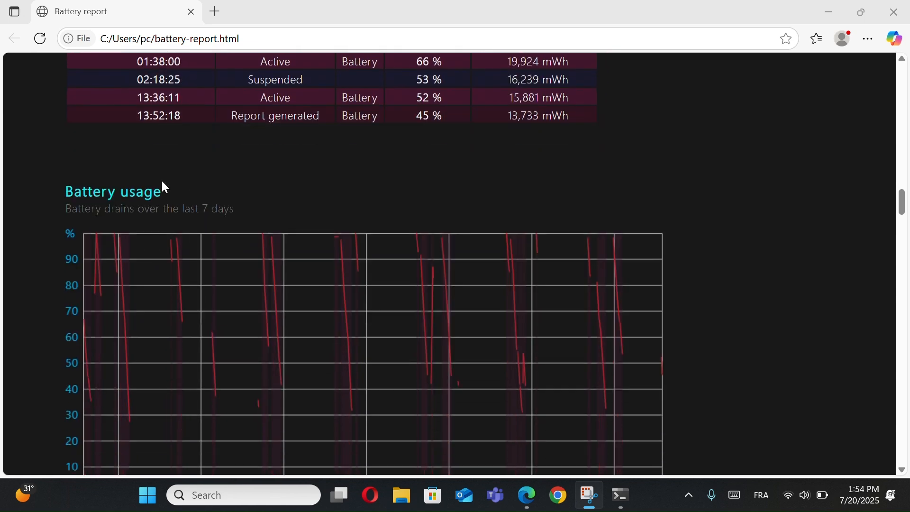
scroll(down, 3)
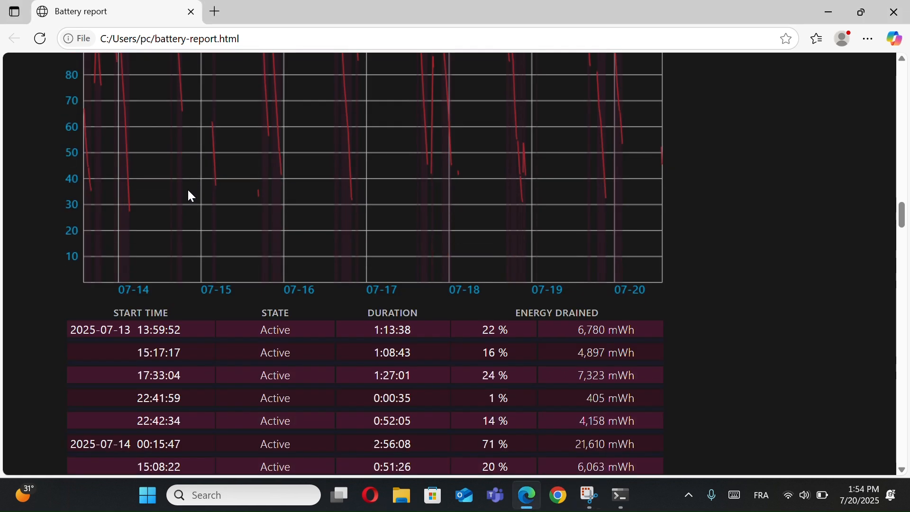
scroll(down, 3)
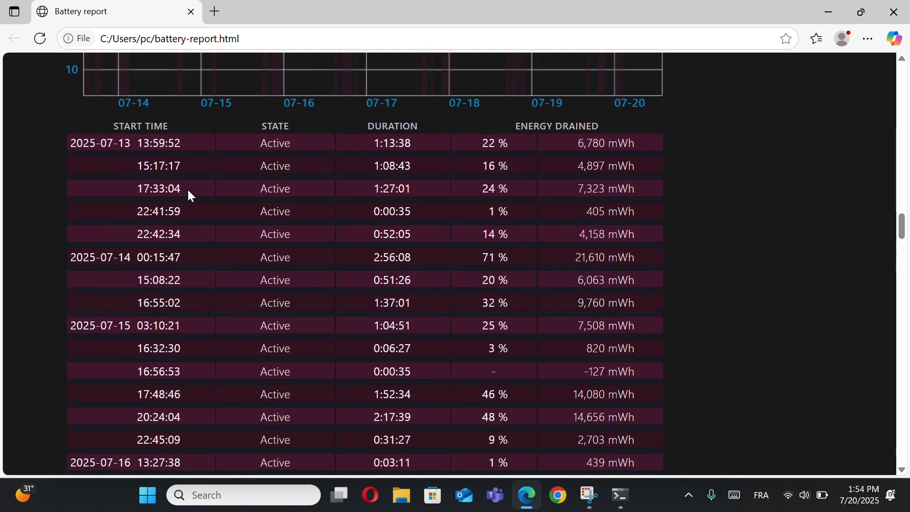
scroll(down, 3)
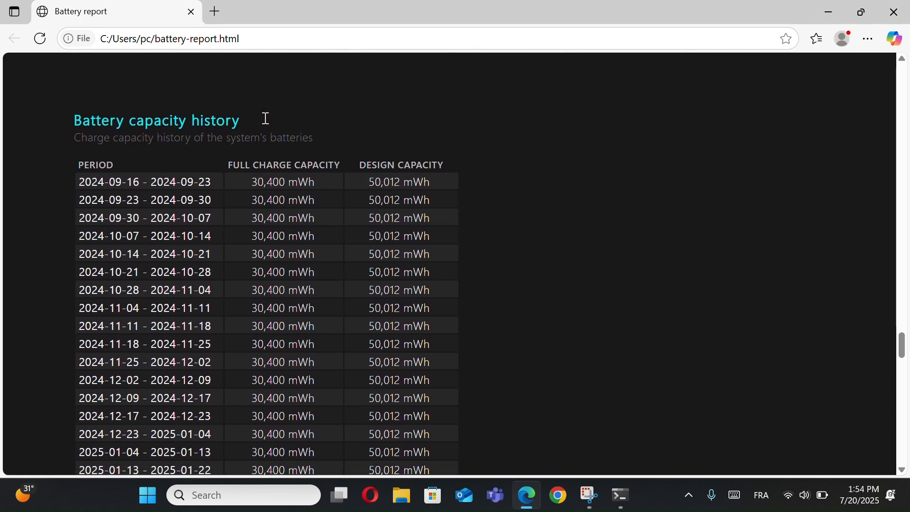
scroll(down, 3)
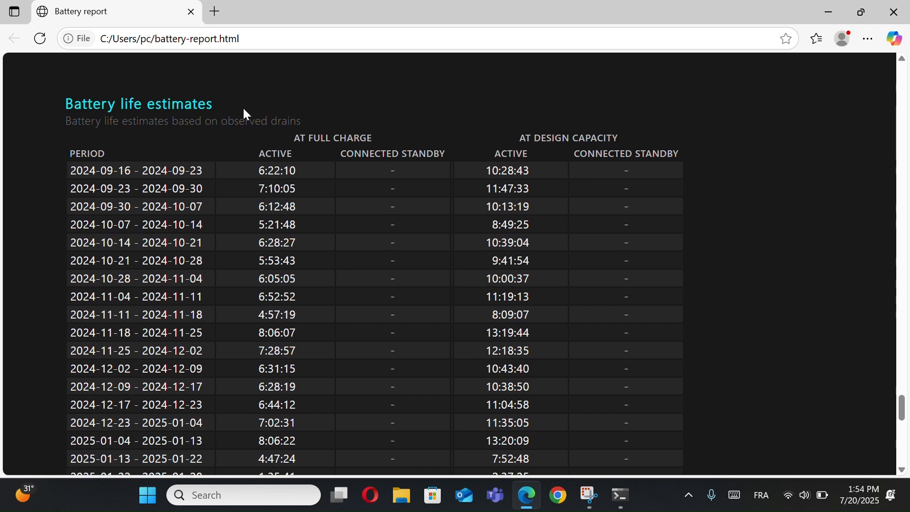
scroll(down, 3)
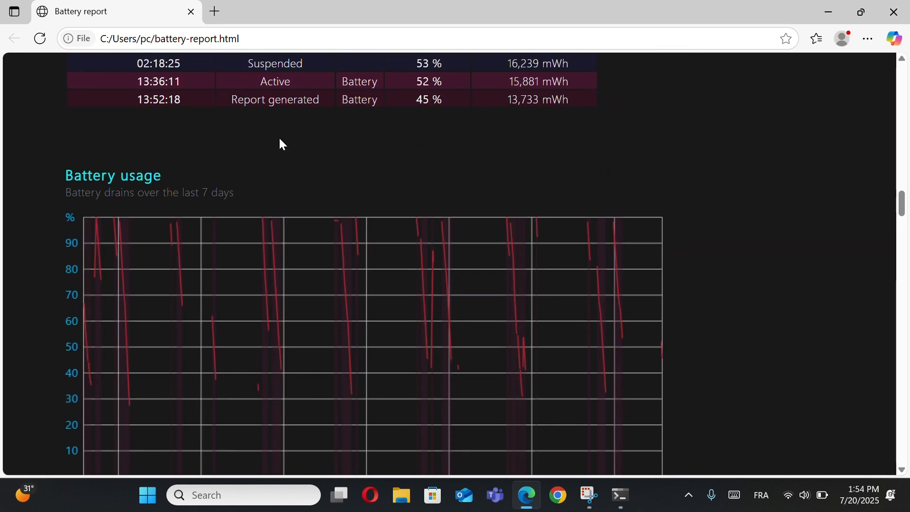
Scroll back to the report's top showing computer details and installed batteries
scroll(down, 3)
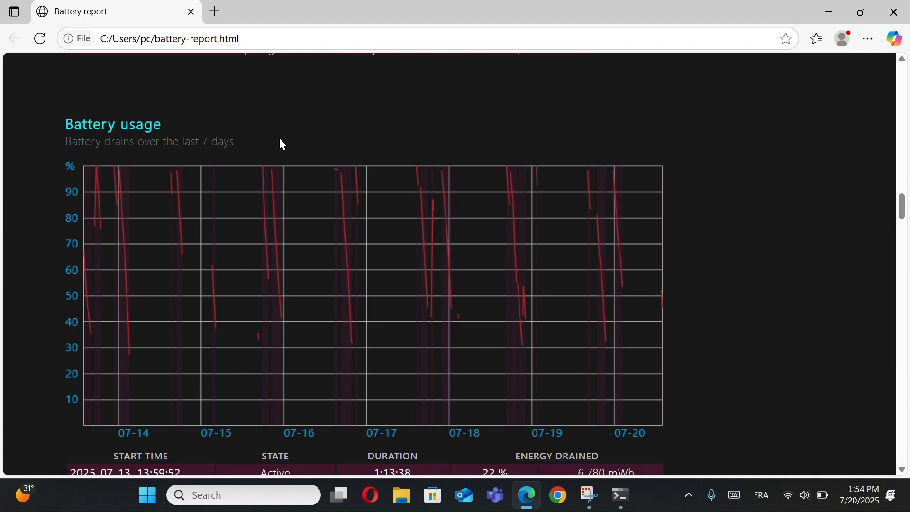
scroll(down, 3)
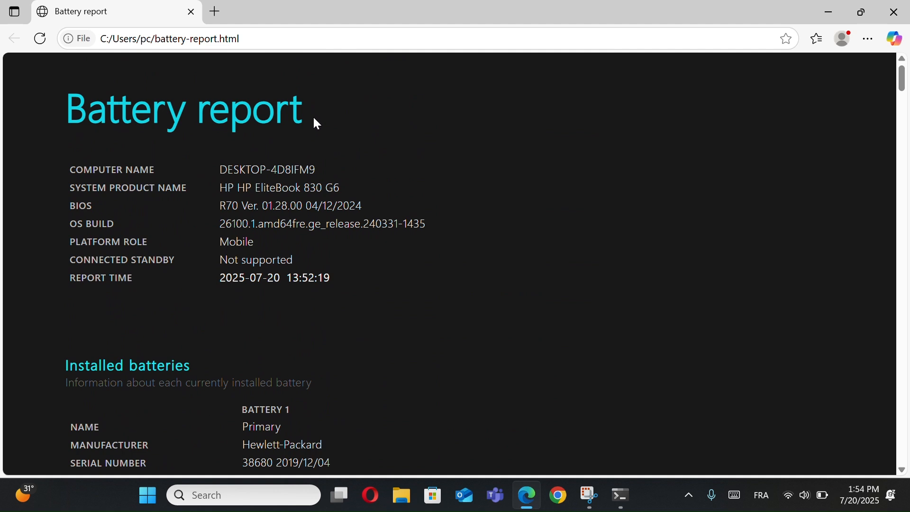
mouse_move(485, 305)
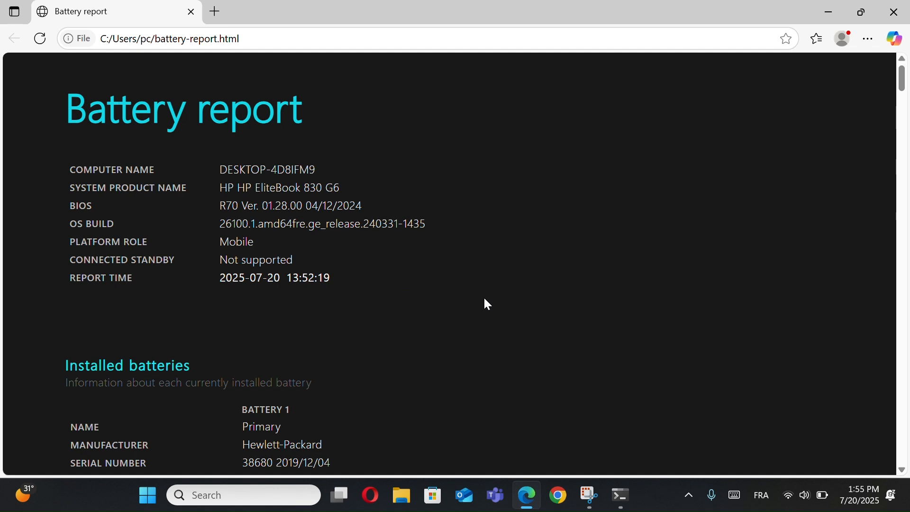
mouse_move(688, 228)
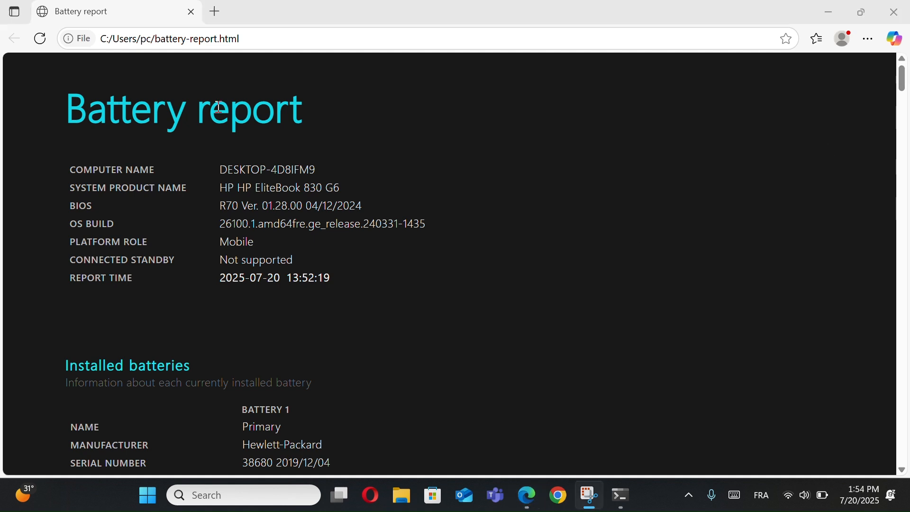
Scroll down past Installed batteries and the usage graph to the Recent usage power-state table
scroll(down, 3)
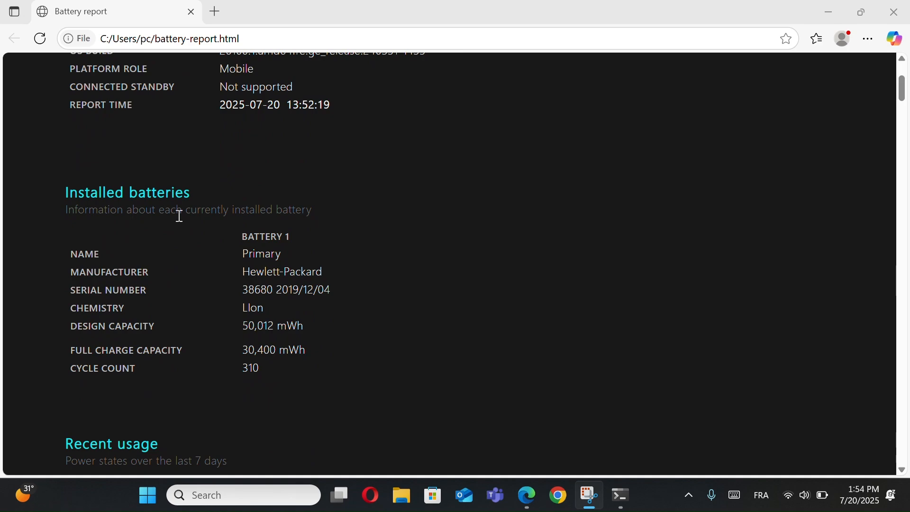
scroll(down, 3)
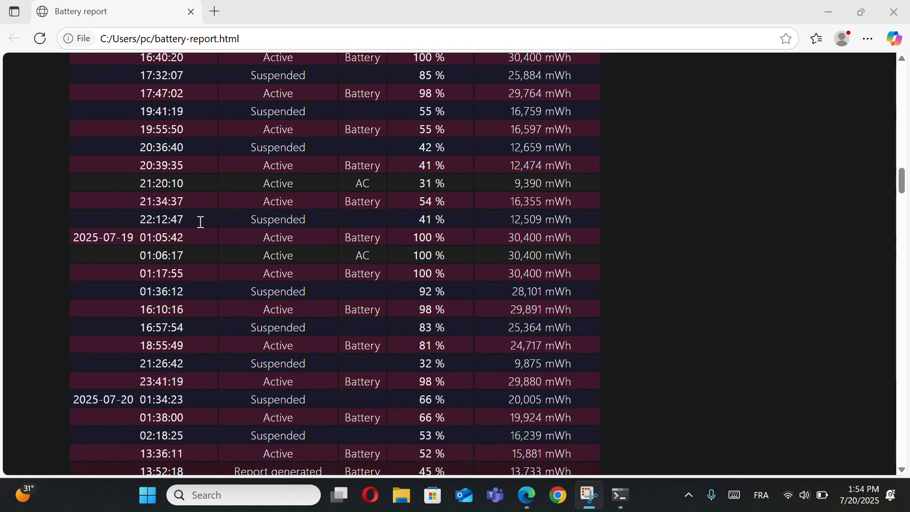
scroll(down, 3)
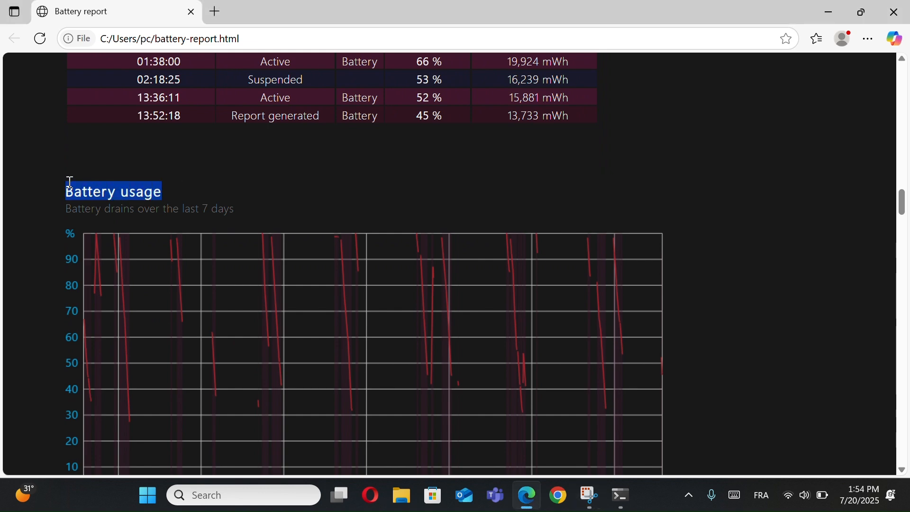
scroll(down, 3)
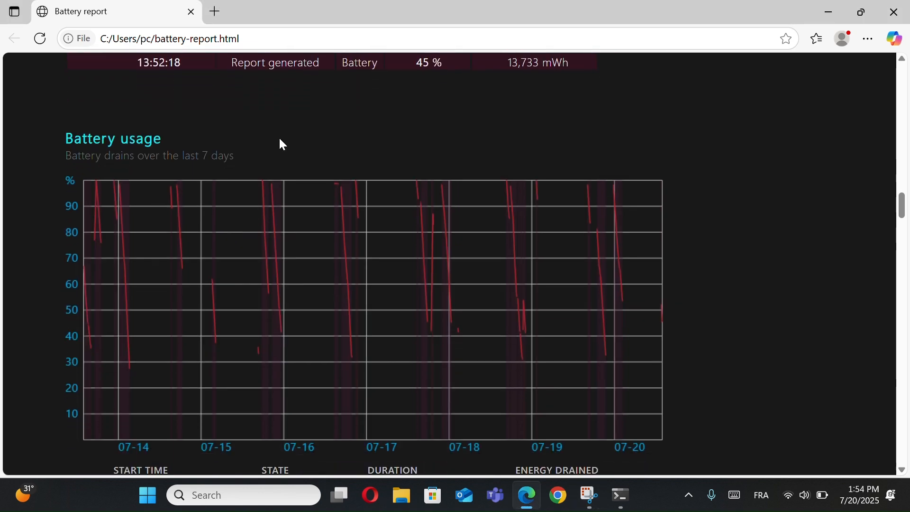
scroll(down, 3)
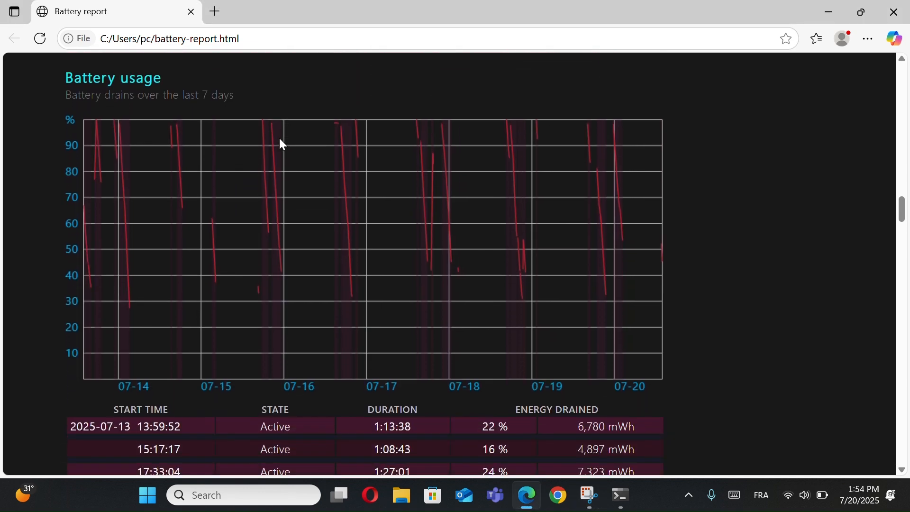
scroll(down, 3)
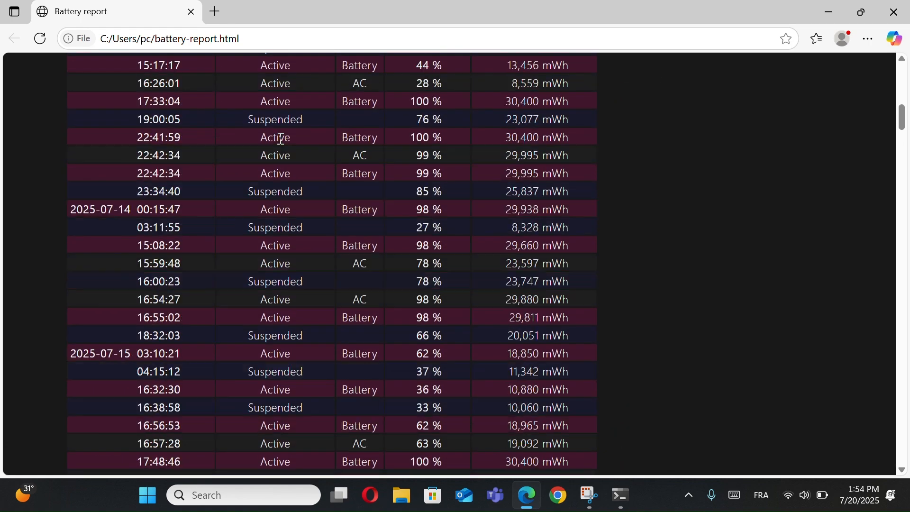